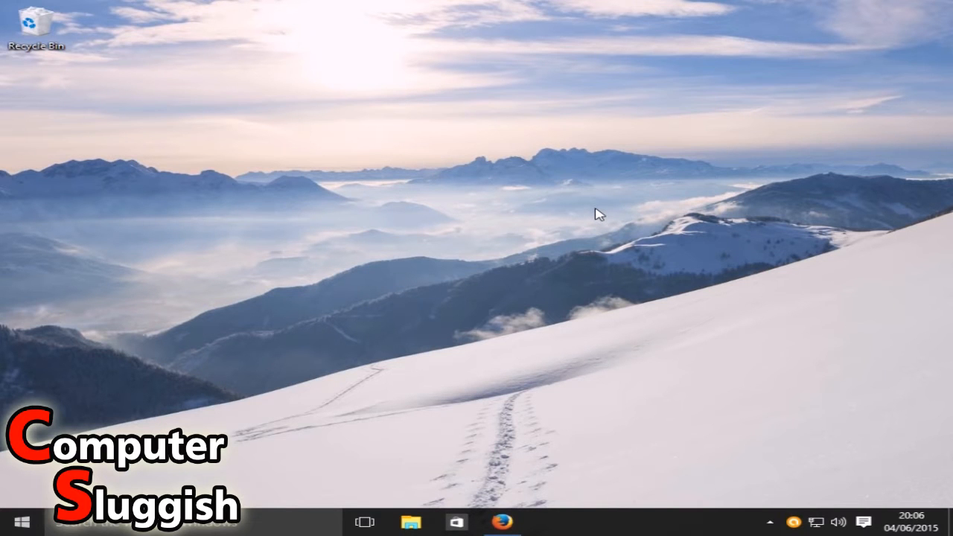
mouse_move(540, 299)
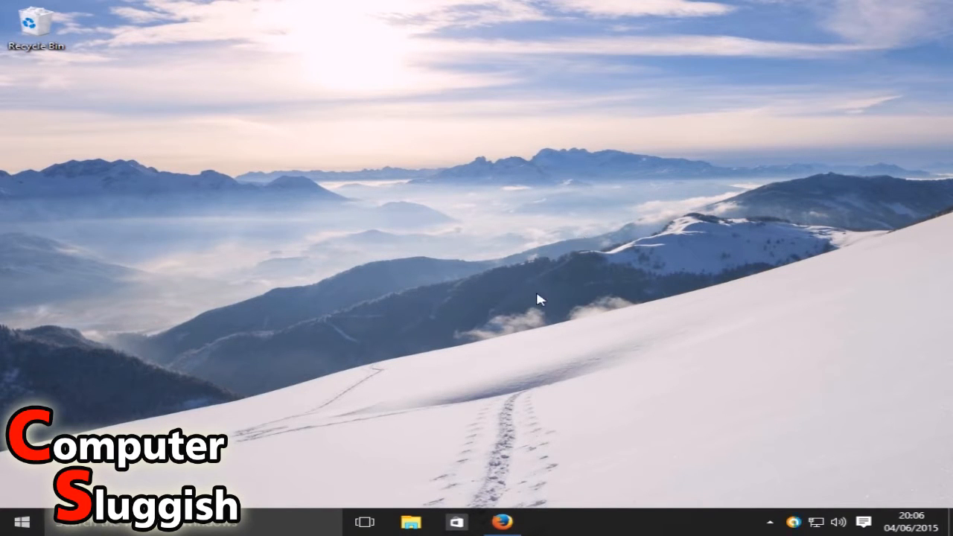
Launch Firefox from the taskbar, showing the gimp.org GIMP 2.8 home page.
drag(540, 300, 562, 352)
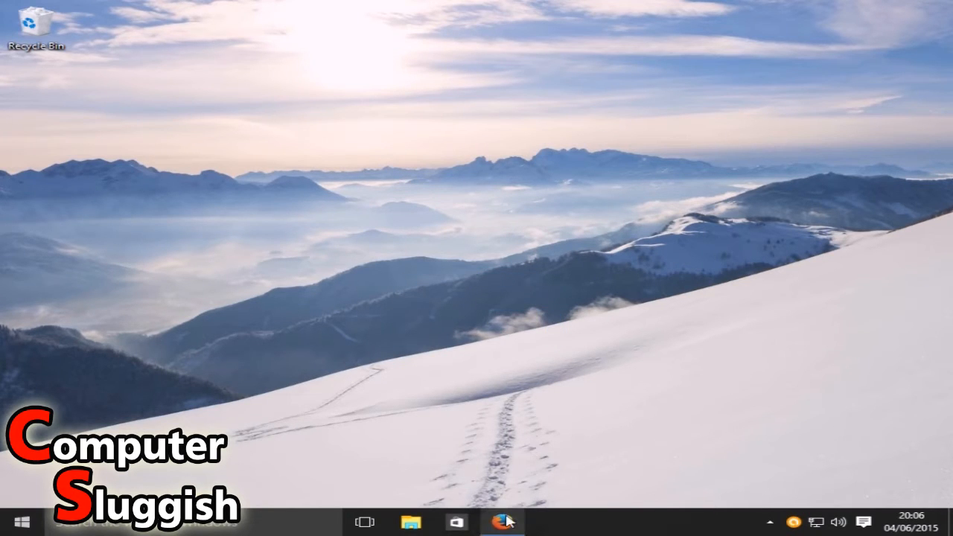
click(503, 522)
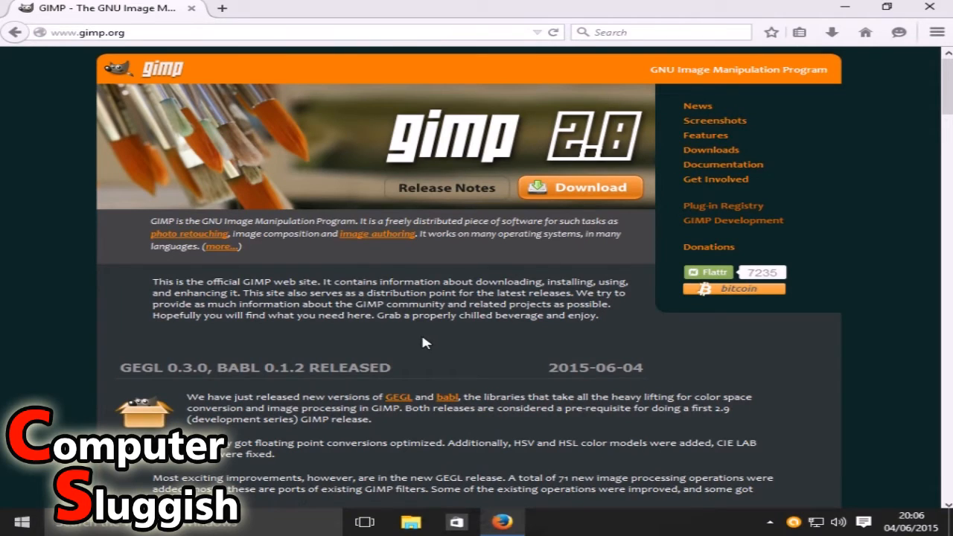
mouse_move(463, 369)
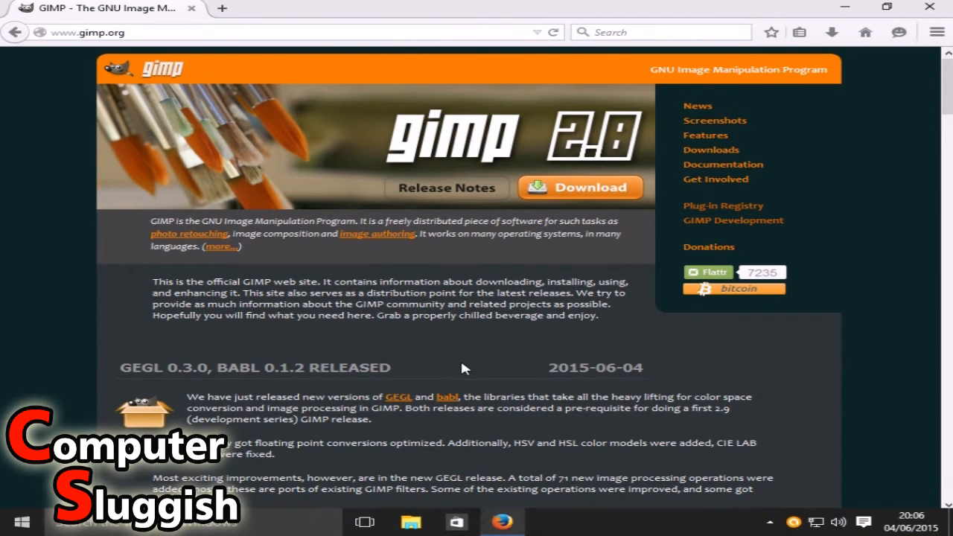
mouse_move(350, 218)
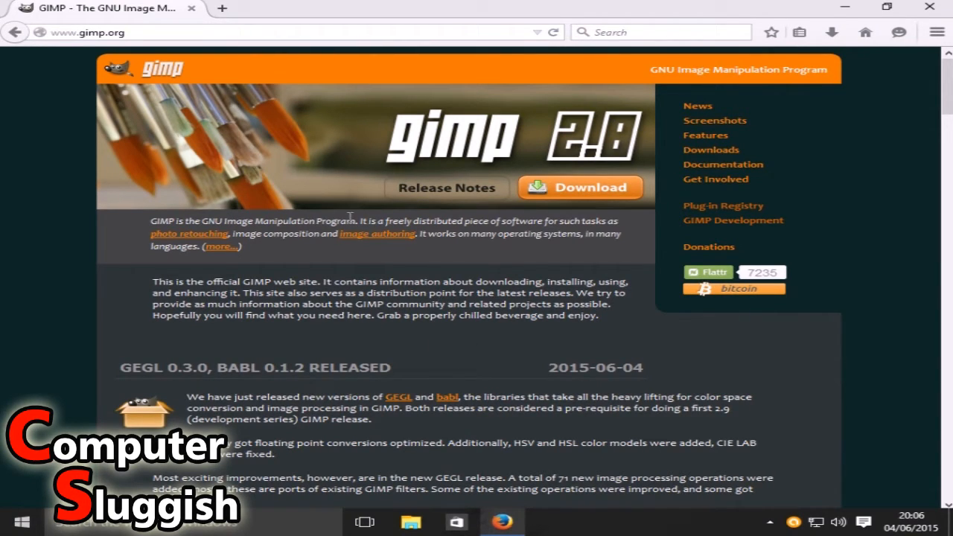
mouse_move(585, 347)
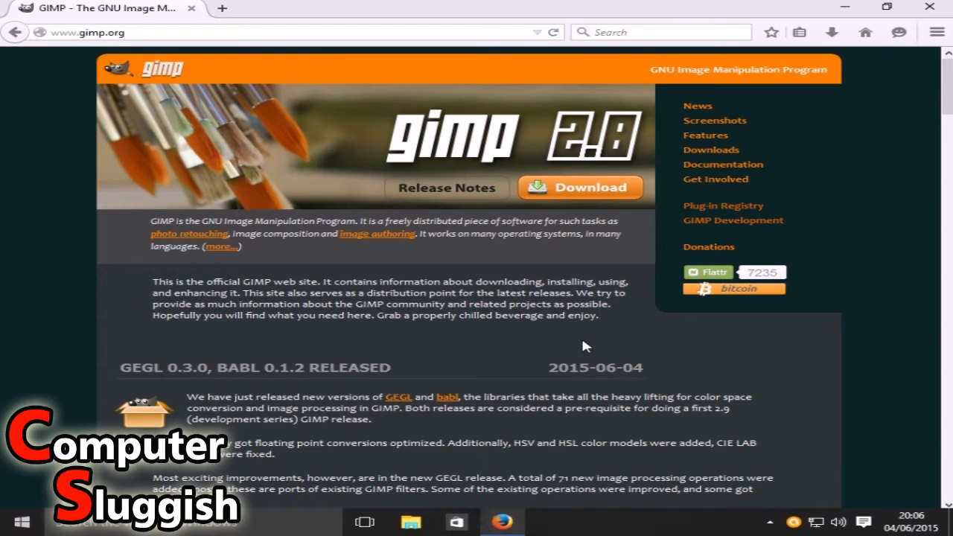
mouse_move(554, 363)
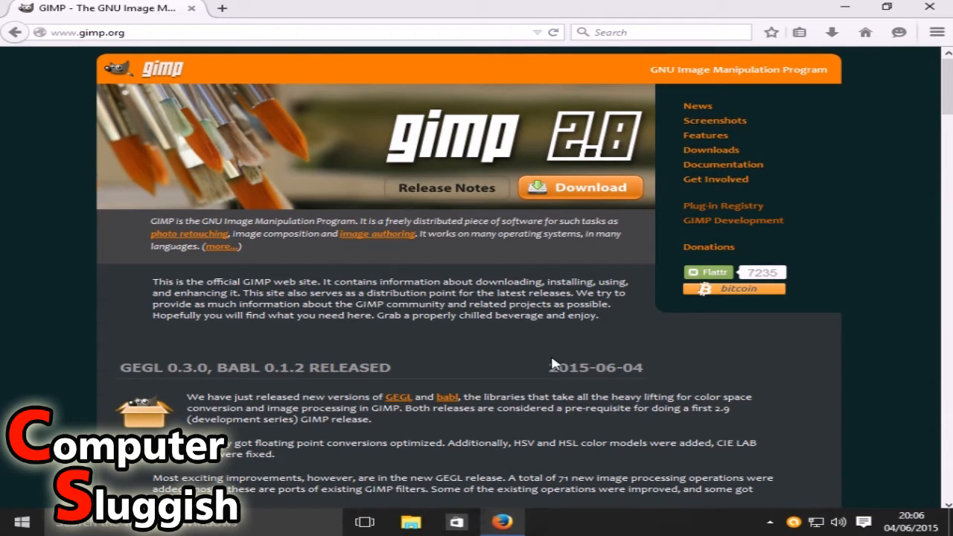
mouse_move(586, 199)
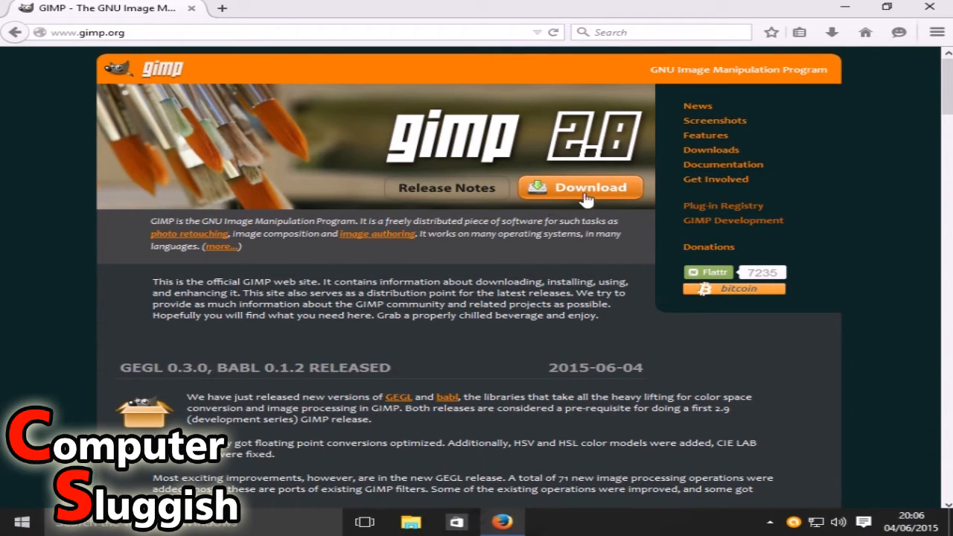
Go to the gimp.org Downloads page and reach the GIMP 2.8.14 for Windows download options.
click(581, 187)
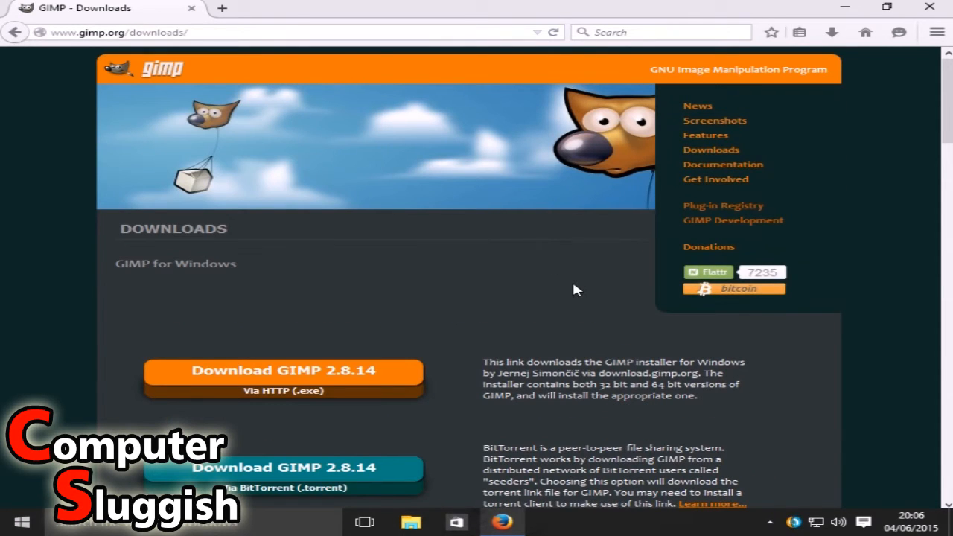
scroll(down, 3)
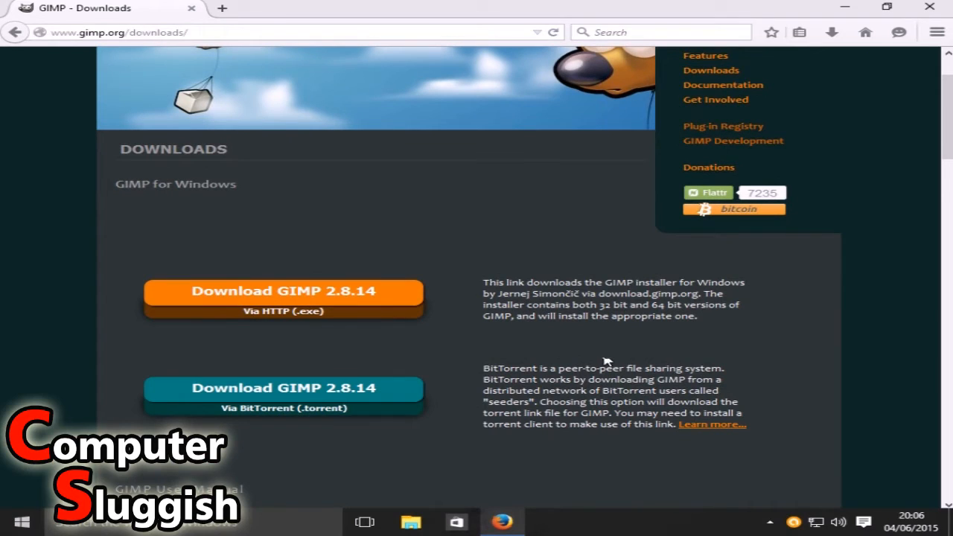
click(283, 298)
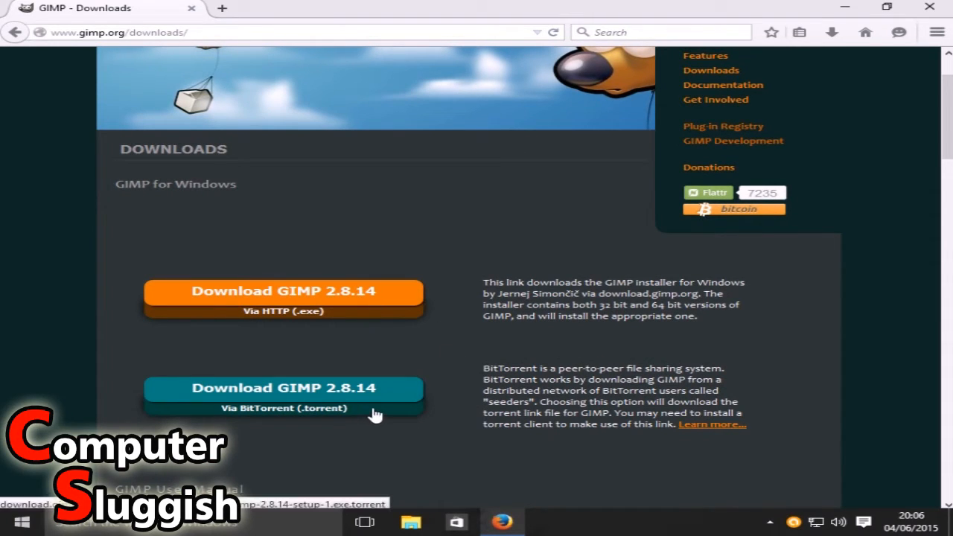
mouse_move(255, 316)
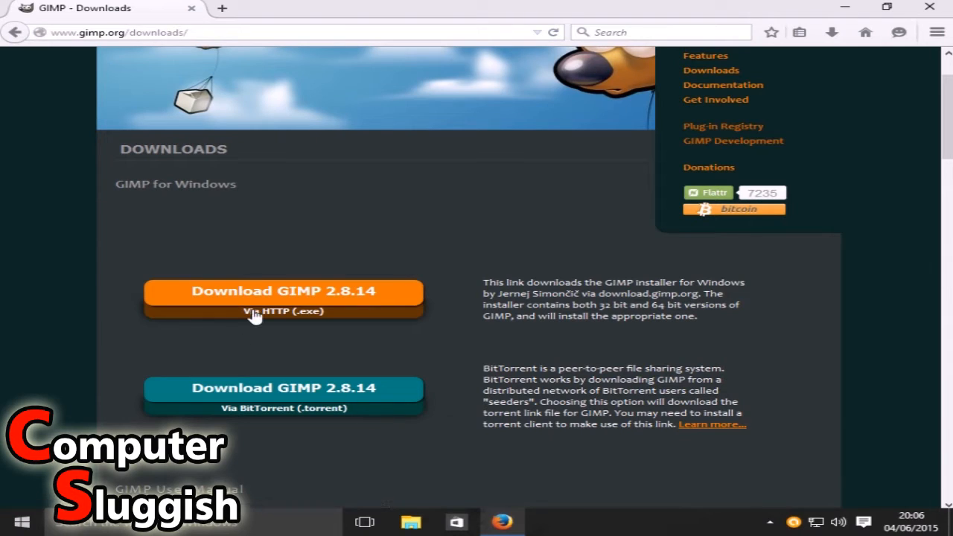
click(283, 297)
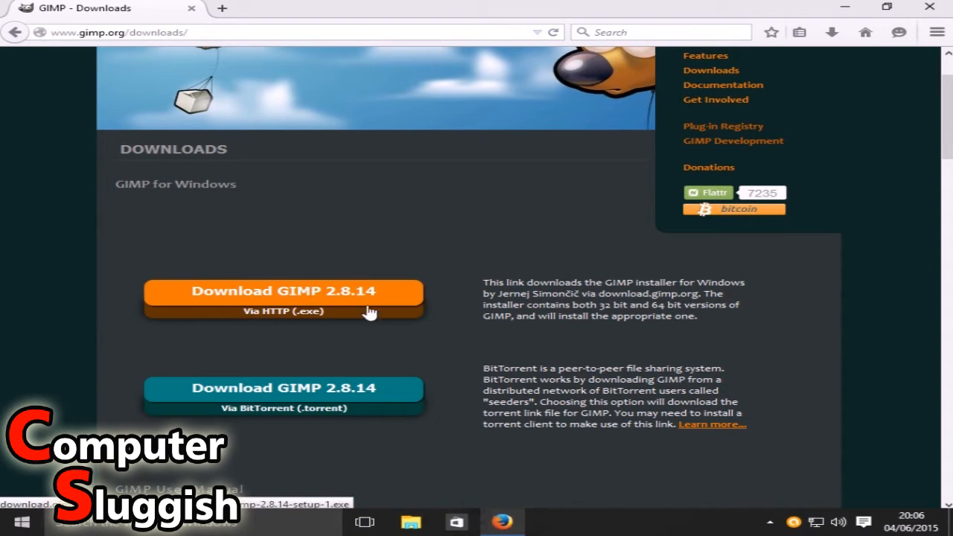
mouse_move(358, 343)
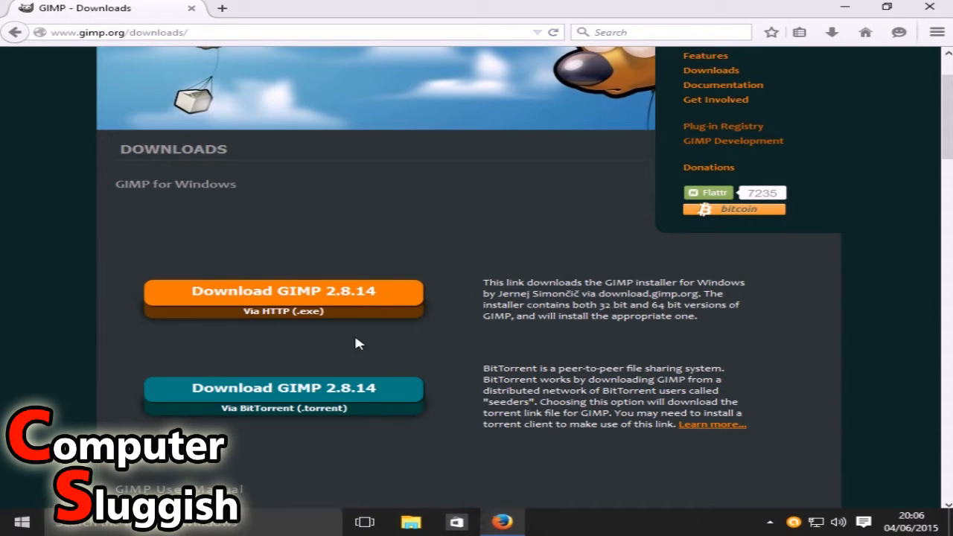
click(283, 298)
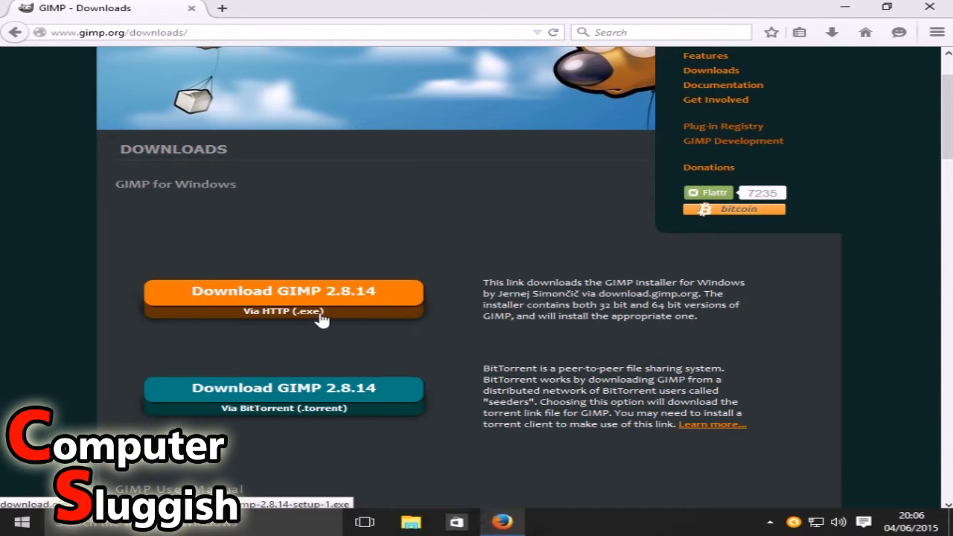
mouse_move(487, 364)
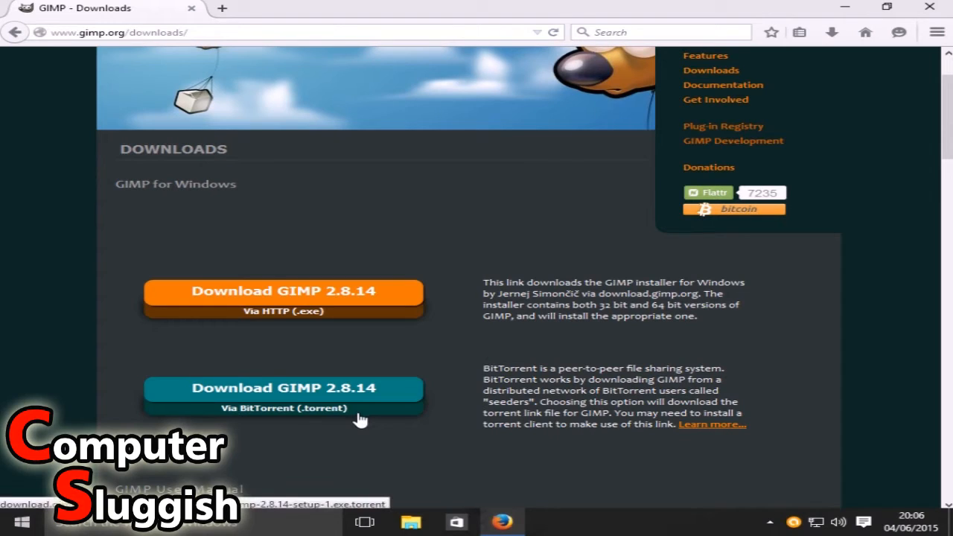
mouse_move(543, 393)
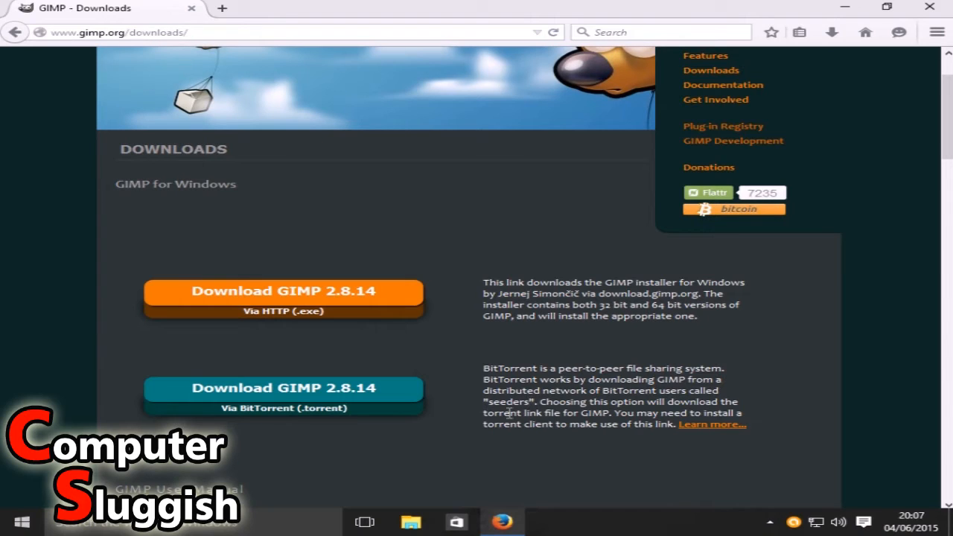
mouse_move(520, 355)
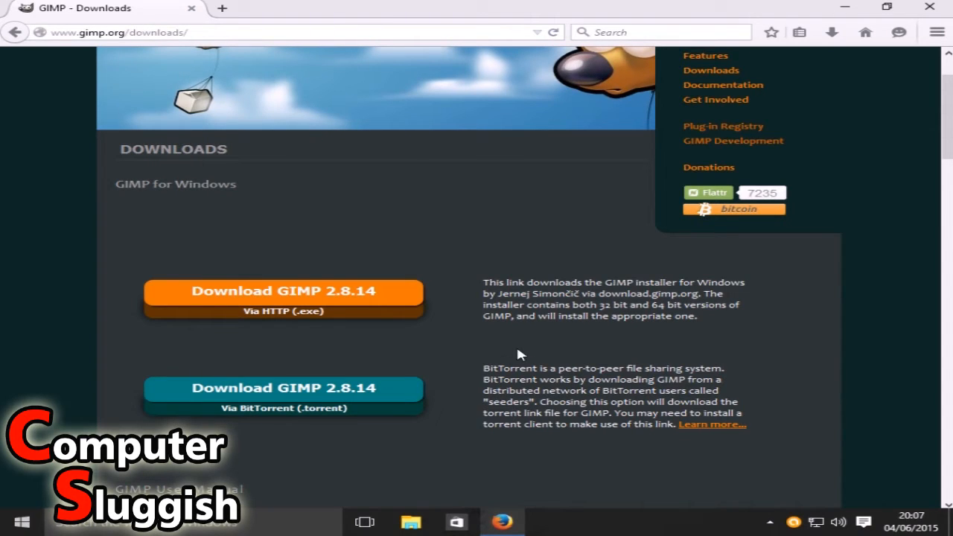
mouse_move(529, 356)
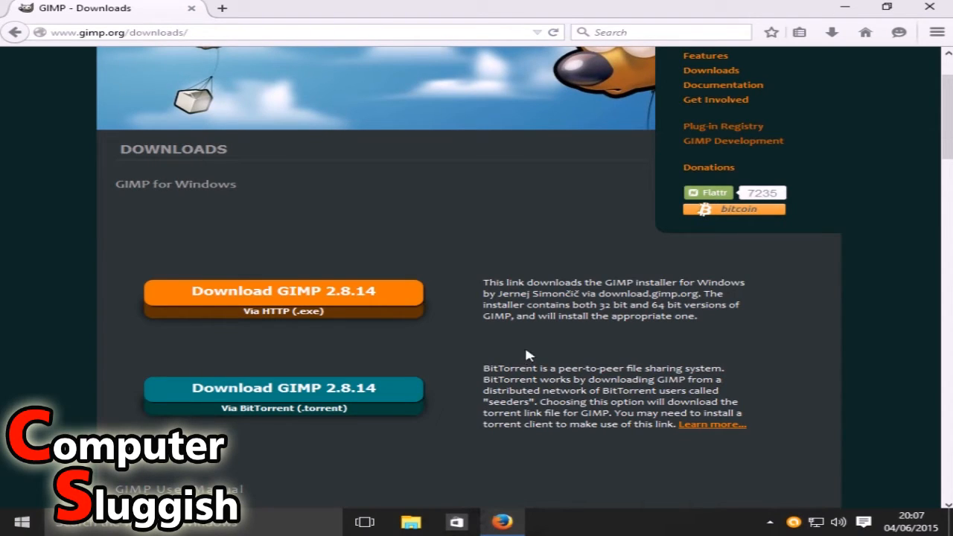
mouse_move(545, 330)
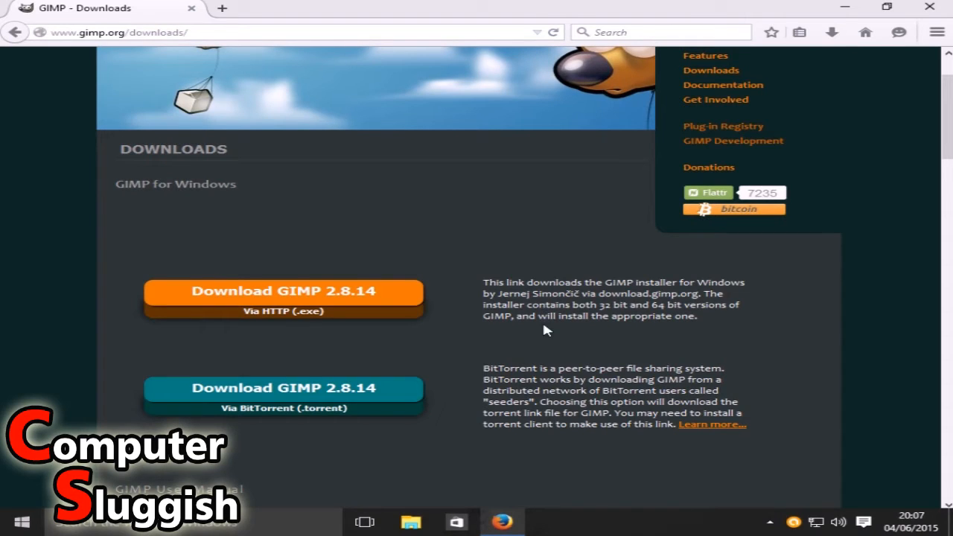
mouse_move(518, 387)
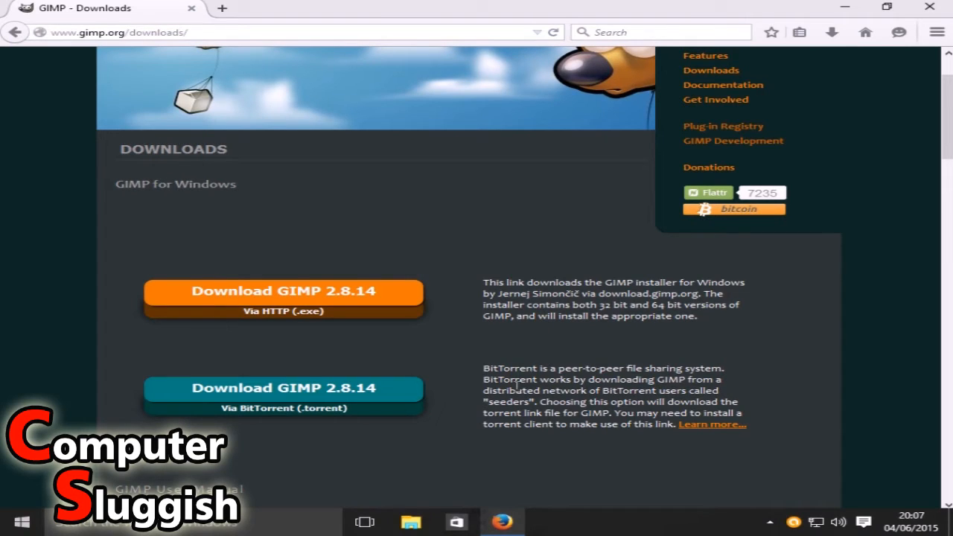
mouse_move(492, 304)
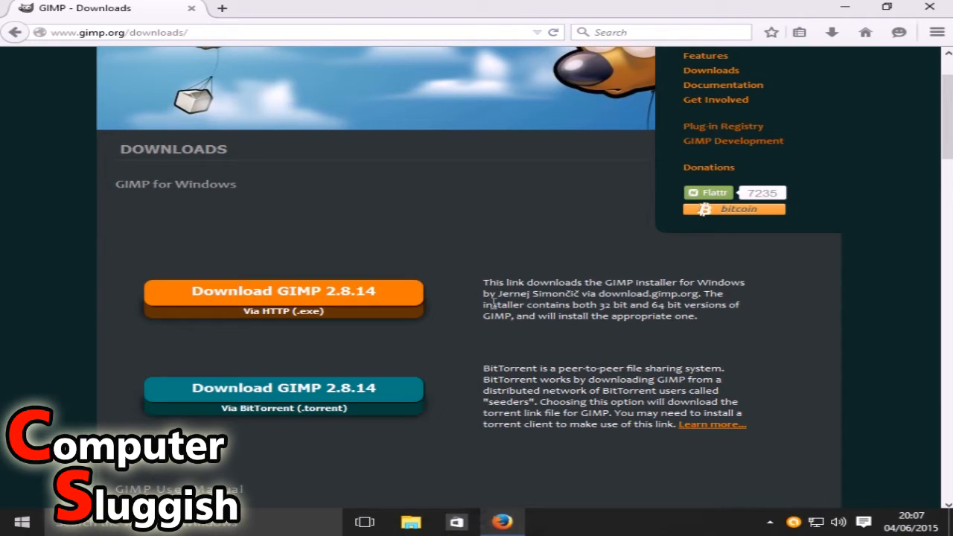
Download the 87.7 MB gimp-2.8.14-setup-1.exe installer and run it from the Downloads panel.
click(283, 298)
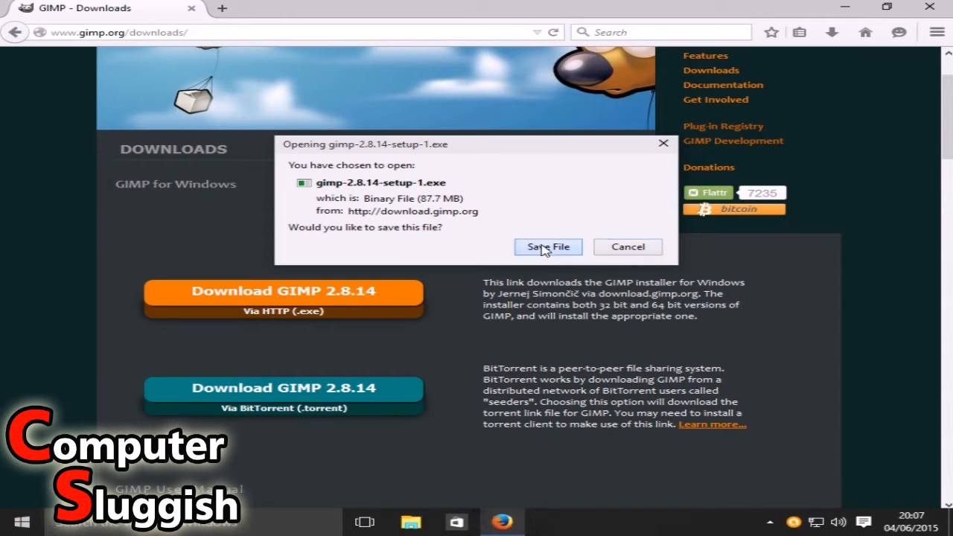
click(549, 246)
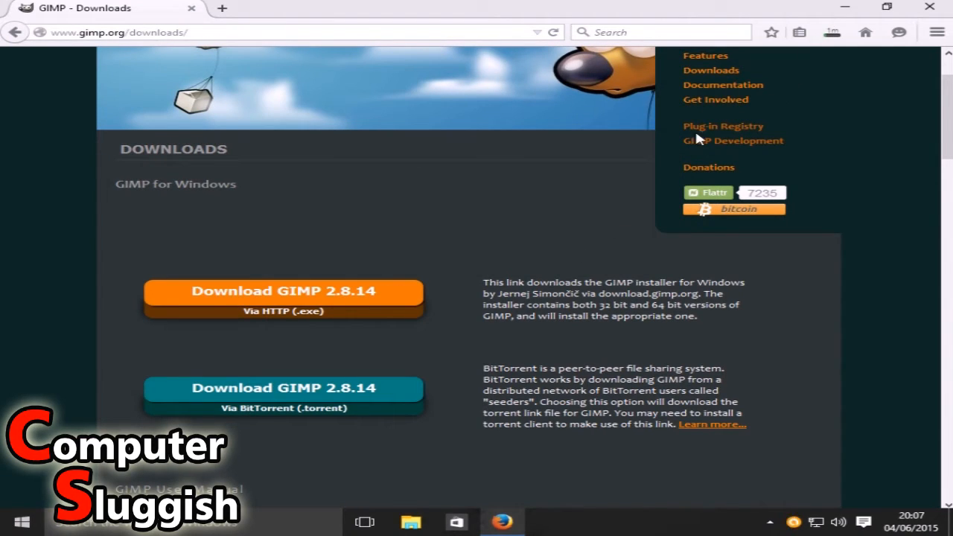
mouse_move(832, 32)
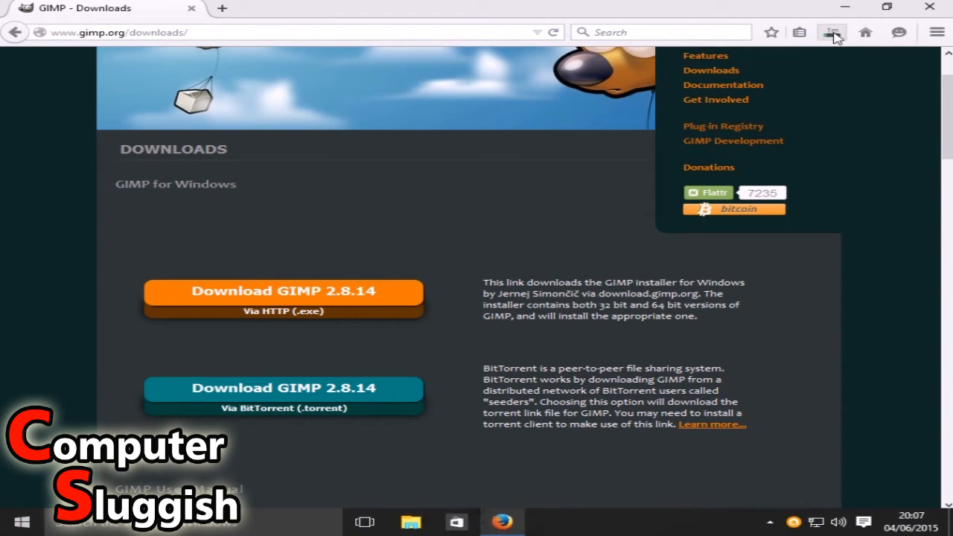
mouse_move(832, 32)
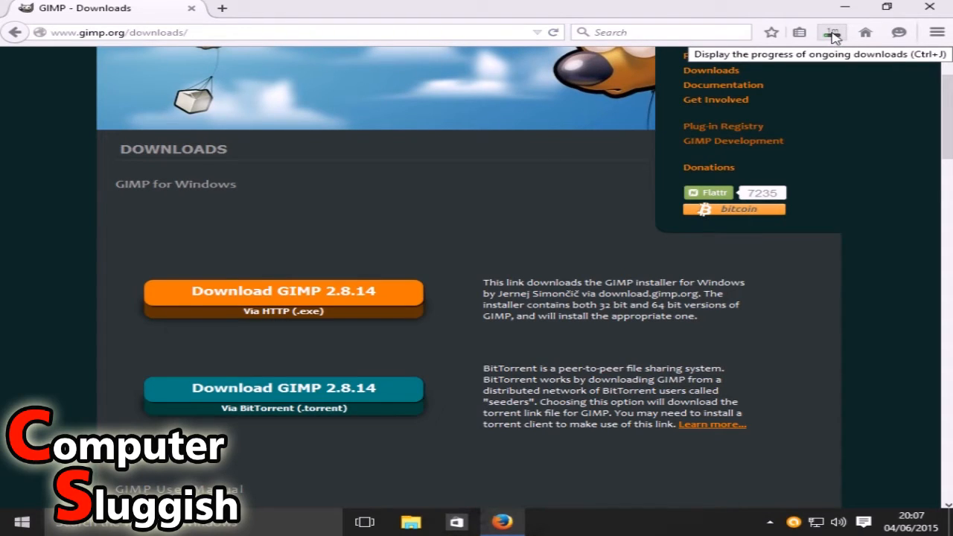
mouse_move(445, 281)
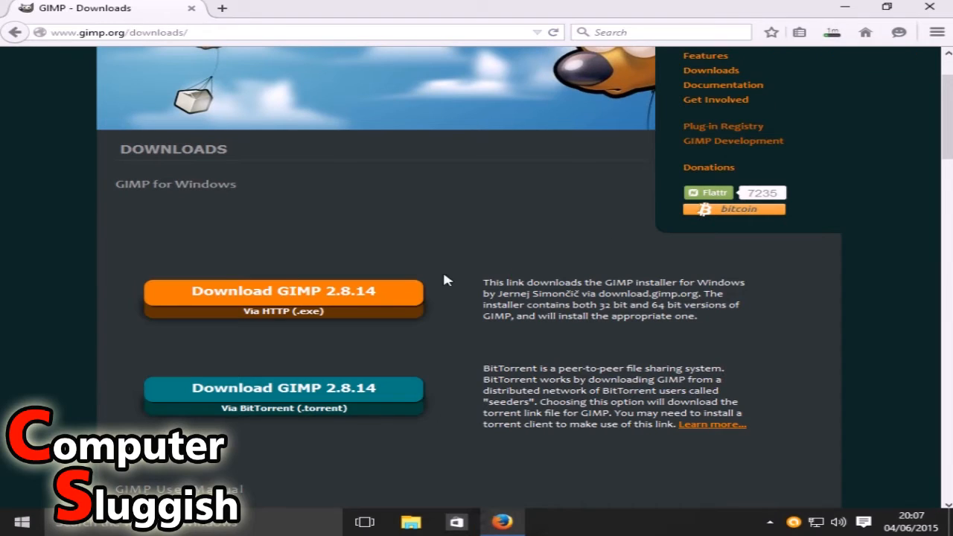
mouse_move(481, 249)
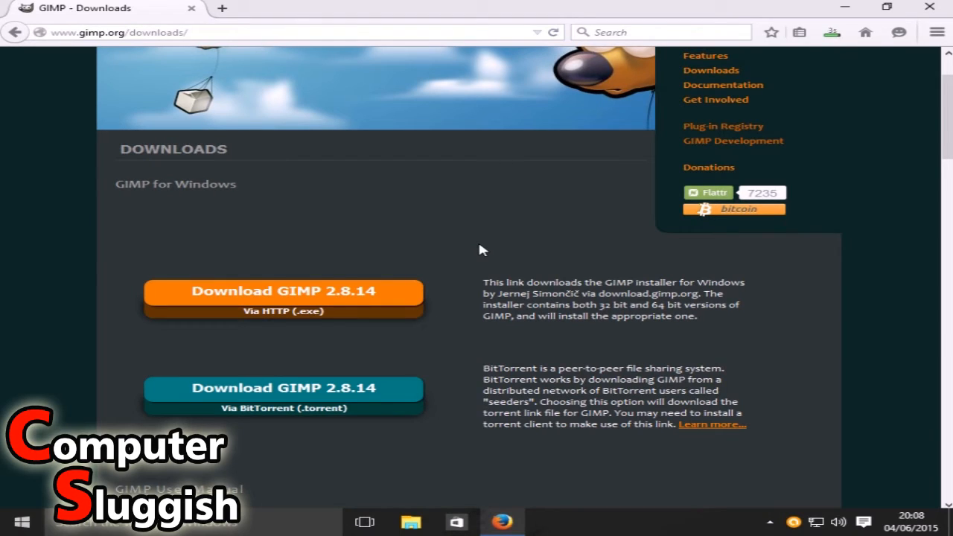
click(283, 298)
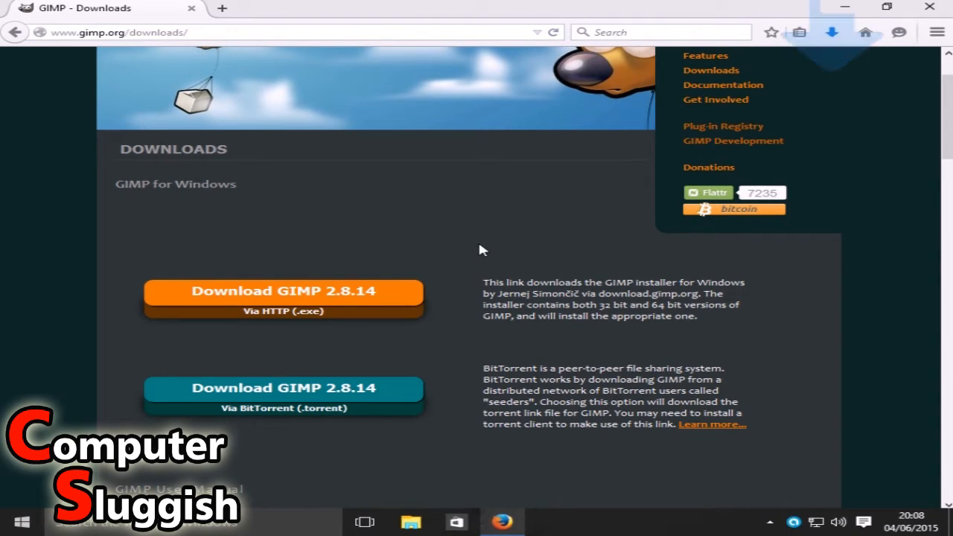
mouse_move(518, 219)
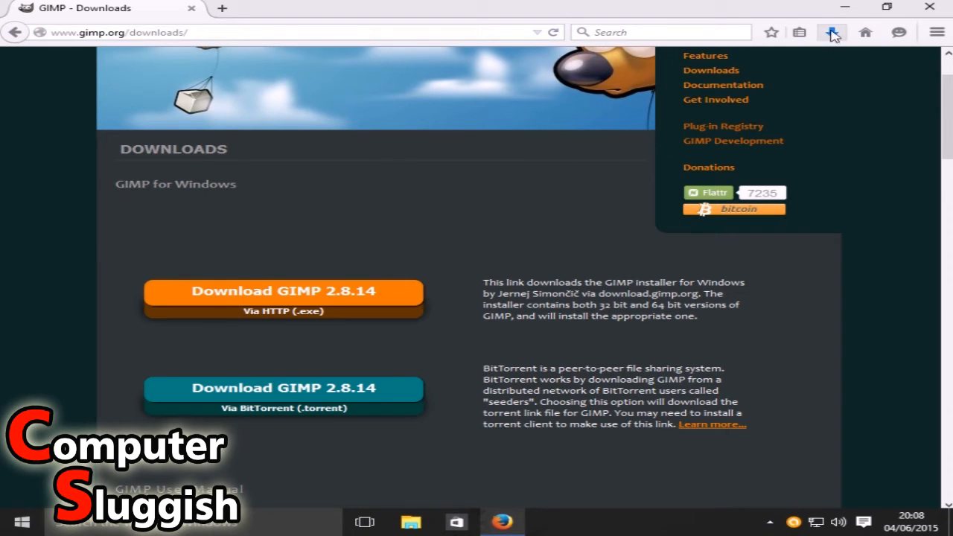
click(832, 32)
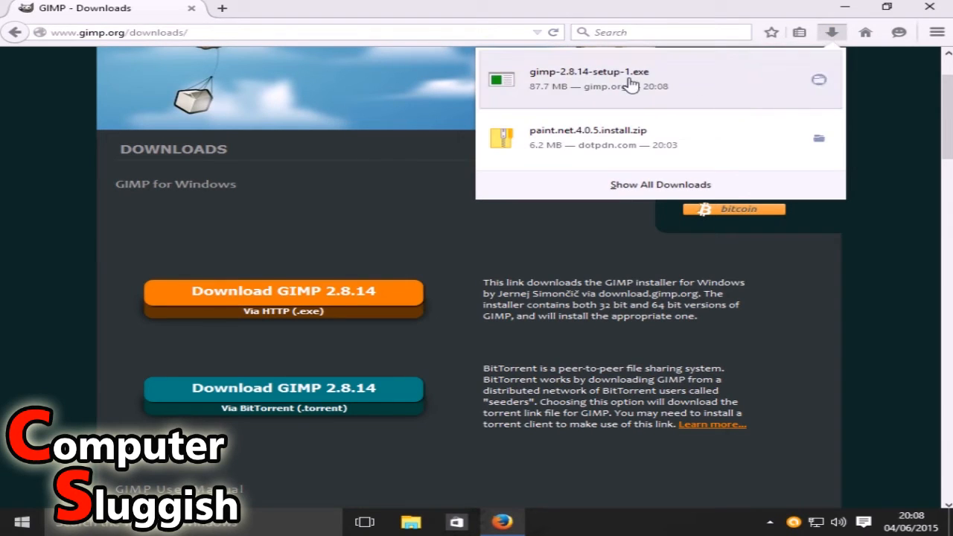
click(832, 32)
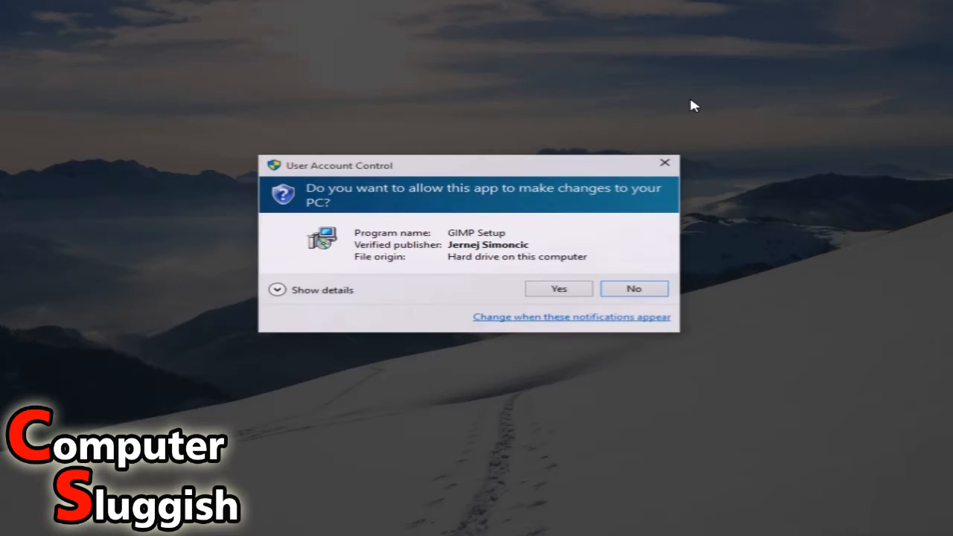
Allow GIMP Setup to run, choose English, pick Customize and accept the GPL license.
click(558, 289)
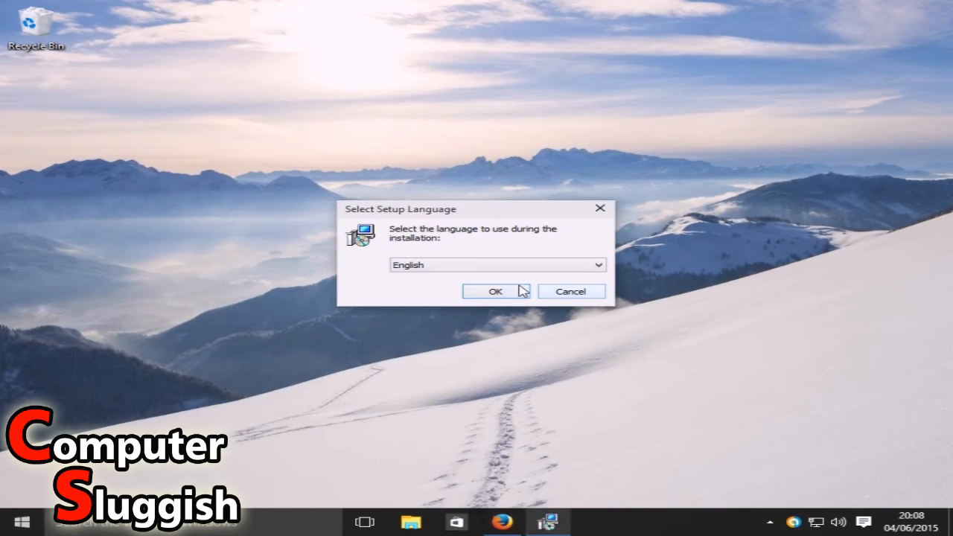
click(494, 291)
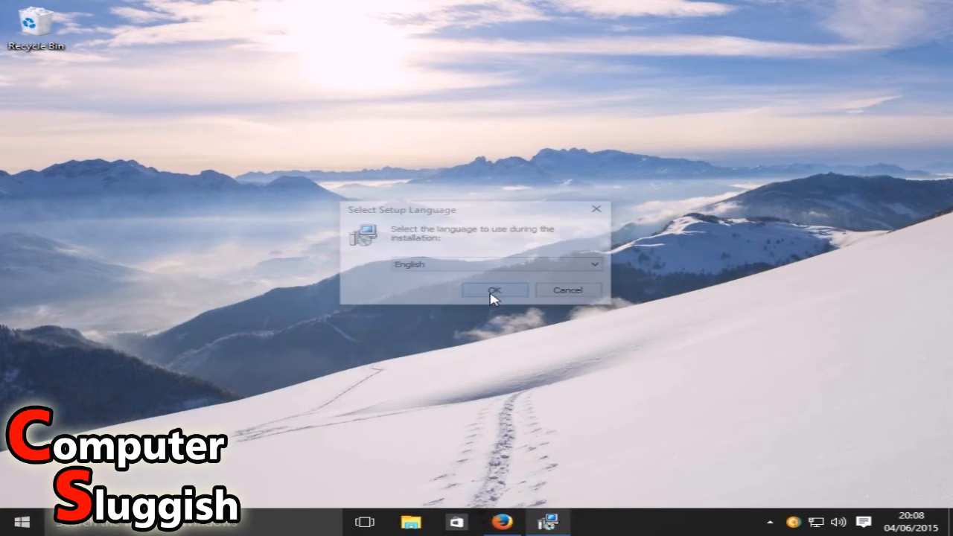
click(494, 290)
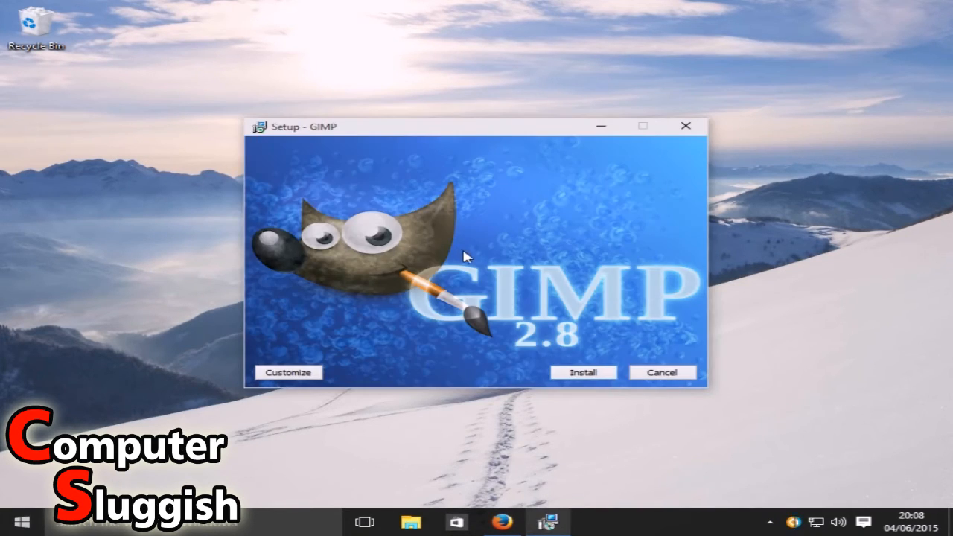
mouse_move(497, 206)
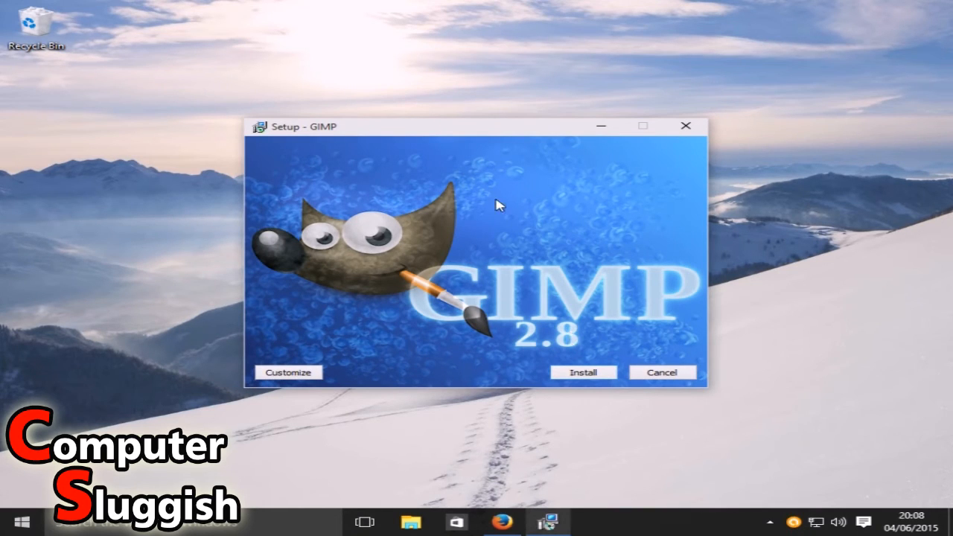
mouse_move(375, 290)
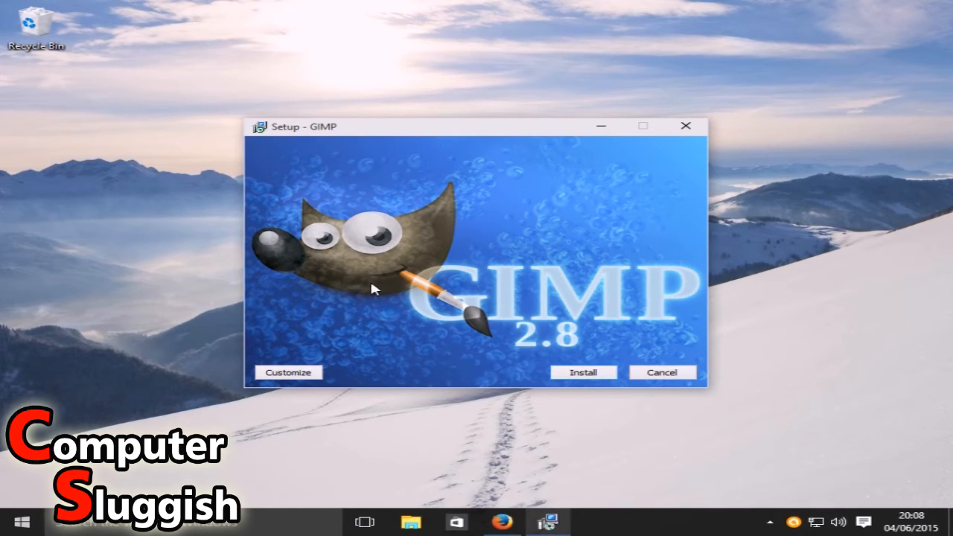
click(583, 373)
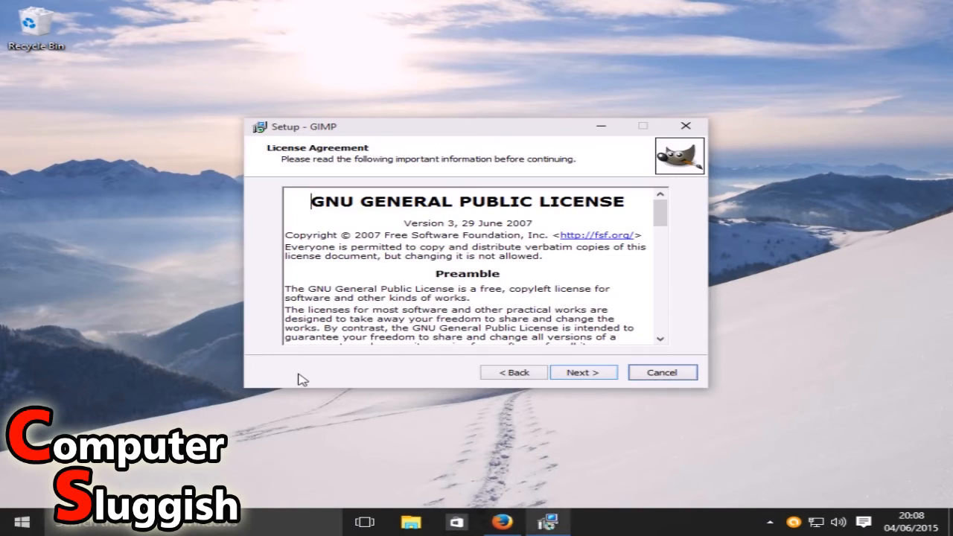
mouse_move(477, 287)
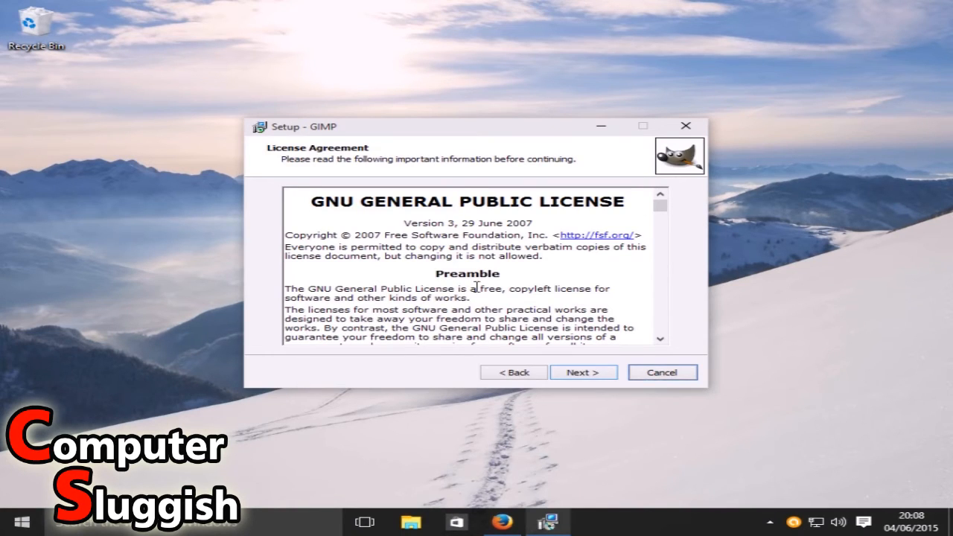
mouse_move(574, 328)
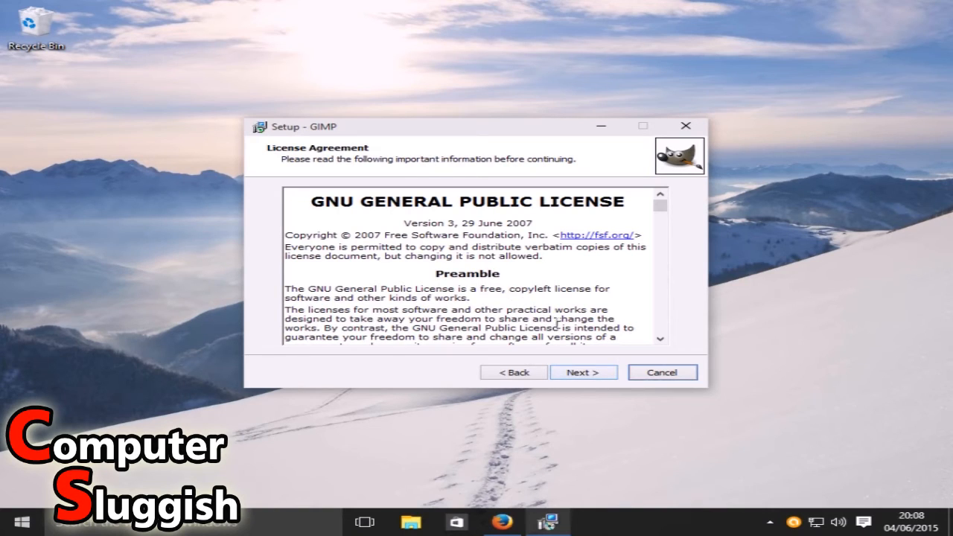
click(583, 372)
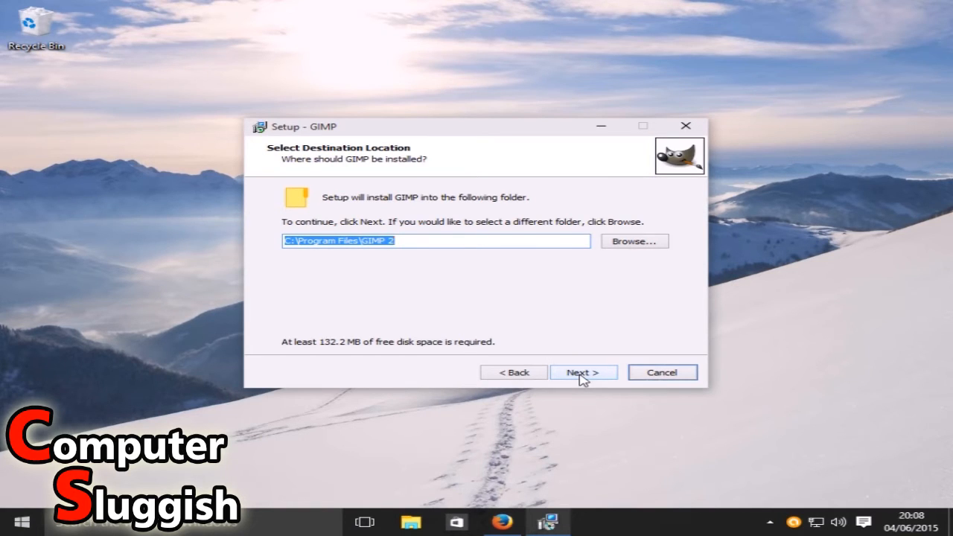
Install into C:\Program Files\GIMP 2 with full components, default associations and a desktop icon.
click(583, 372)
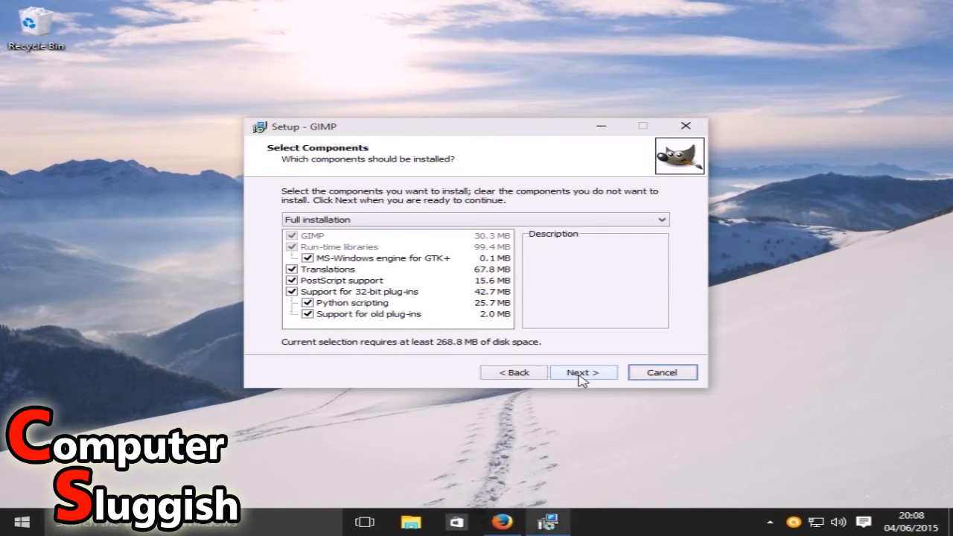
click(583, 372)
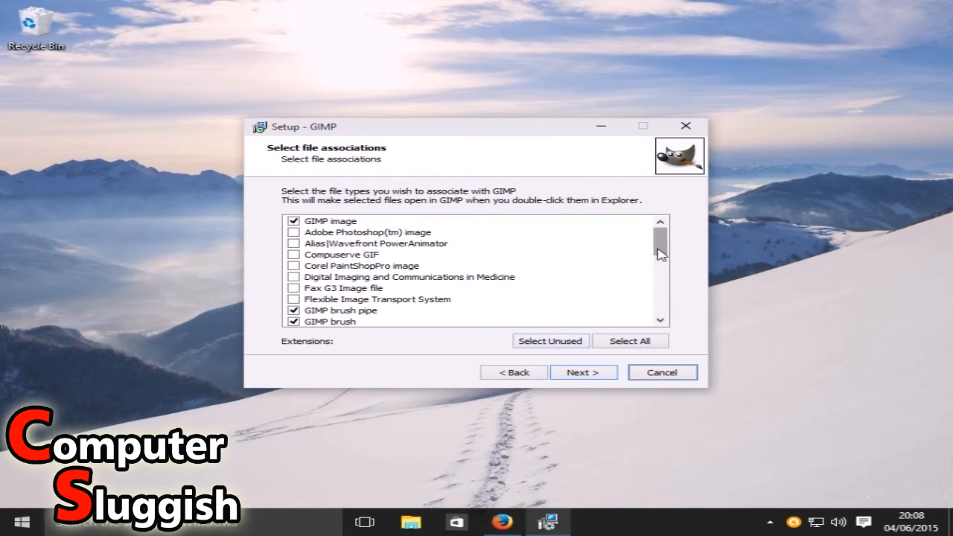
mouse_move(677, 265)
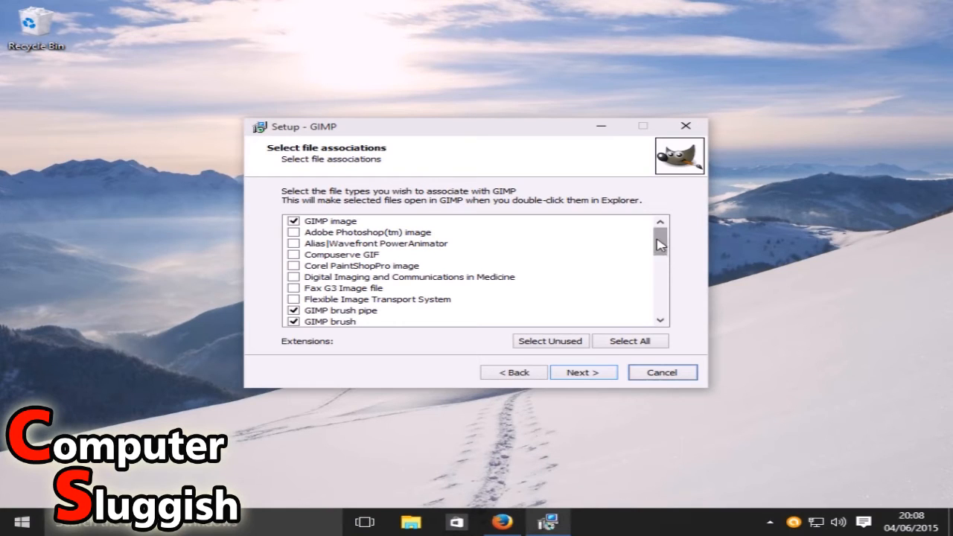
scroll(down, 3)
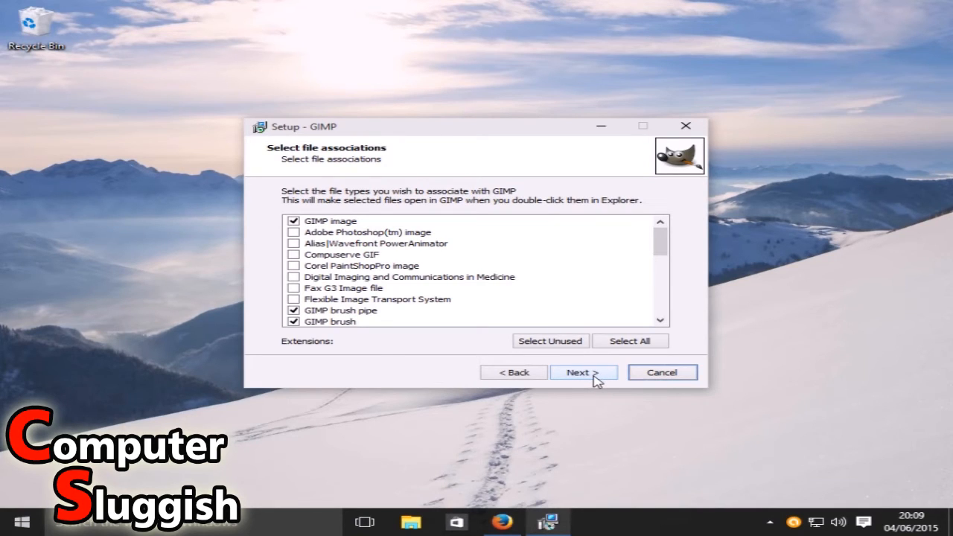
click(583, 372)
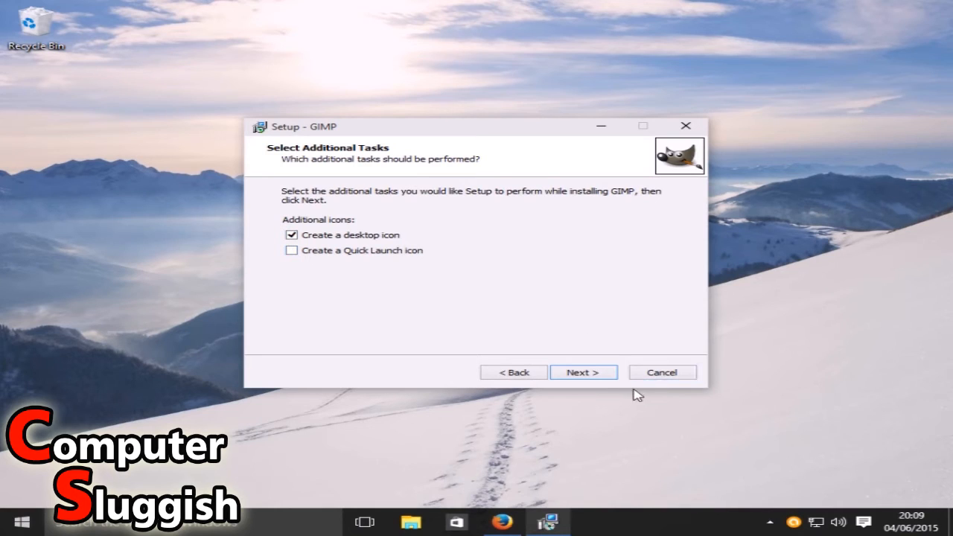
click(583, 372)
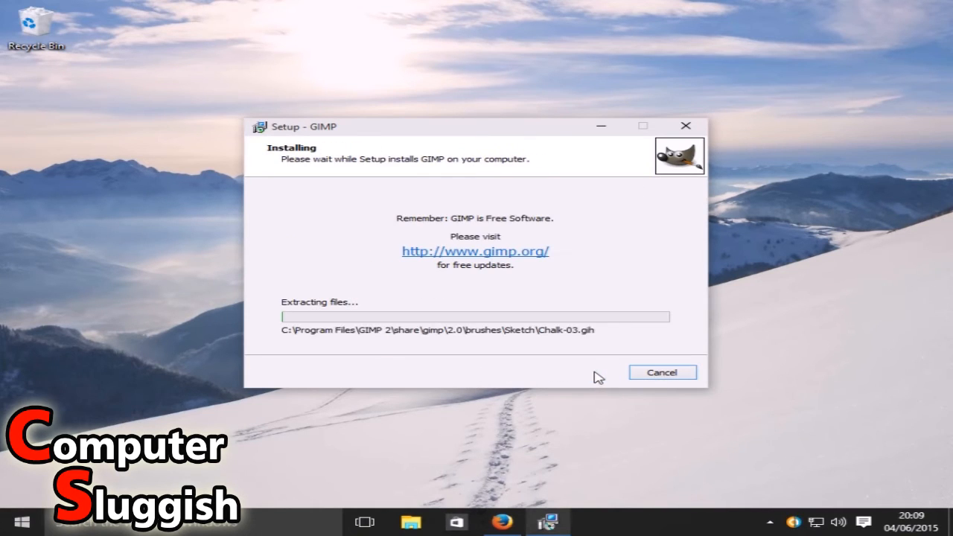
mouse_move(781, 339)
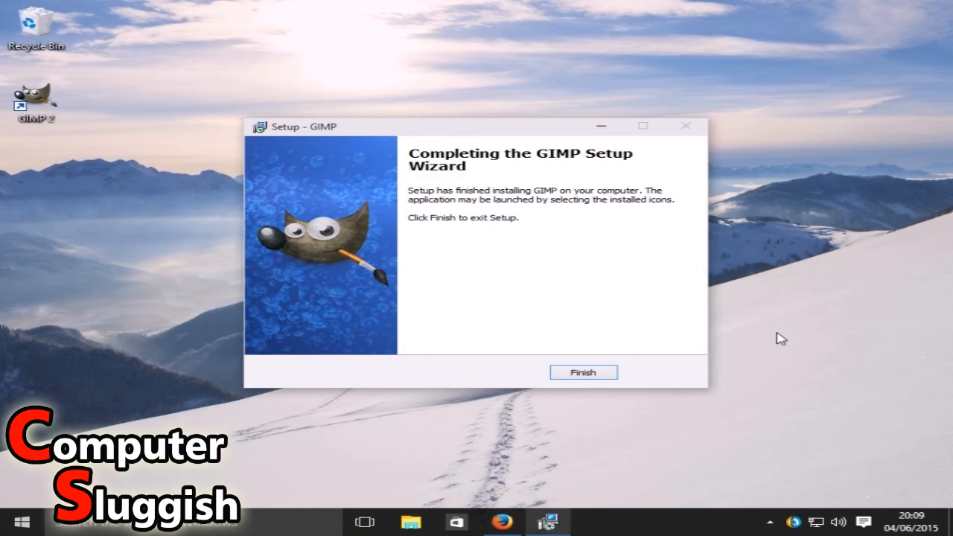
mouse_move(639, 422)
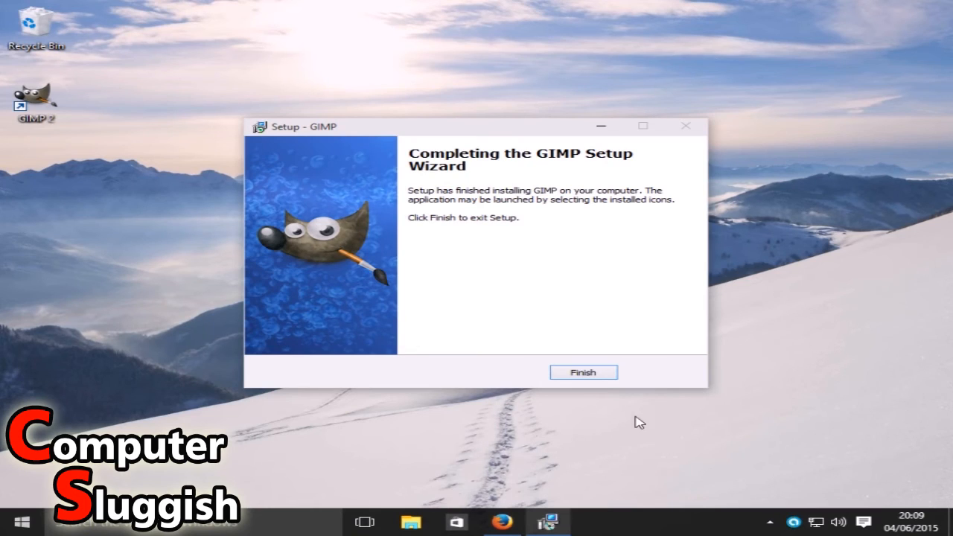
Close the GIMP setup wizard with Finish once installation completes.
click(583, 373)
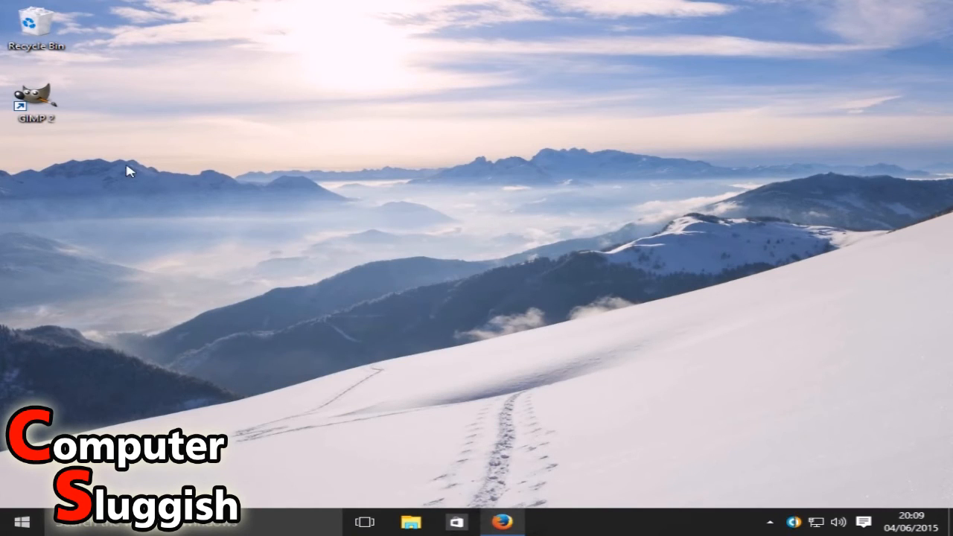
Launch GIMP from the GIMP 2 desktop shortcut.
click(36, 100)
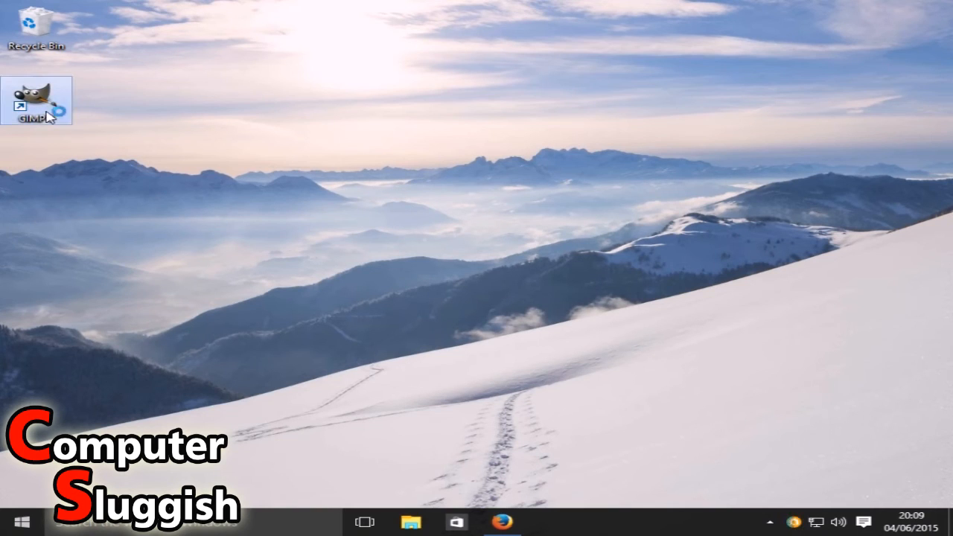
double_click(36, 96)
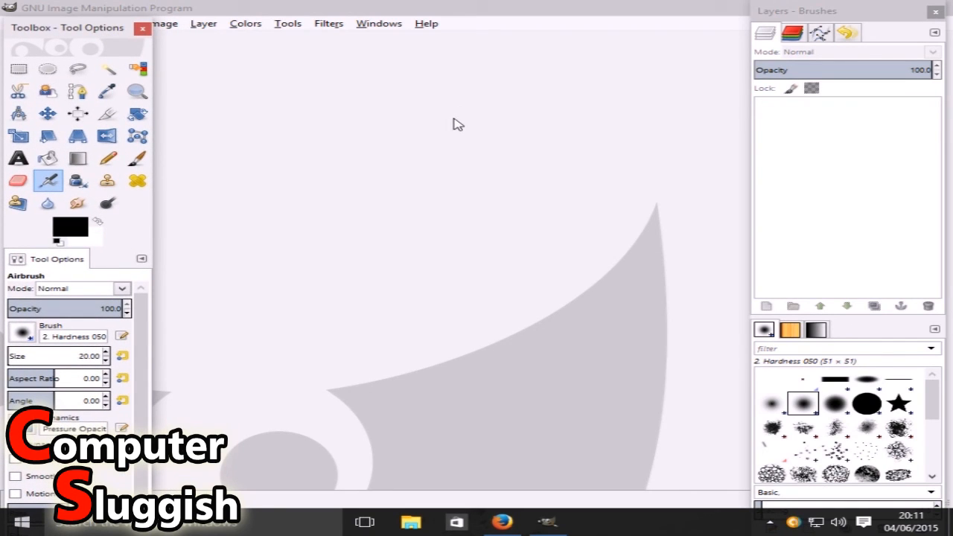
mouse_move(738, 181)
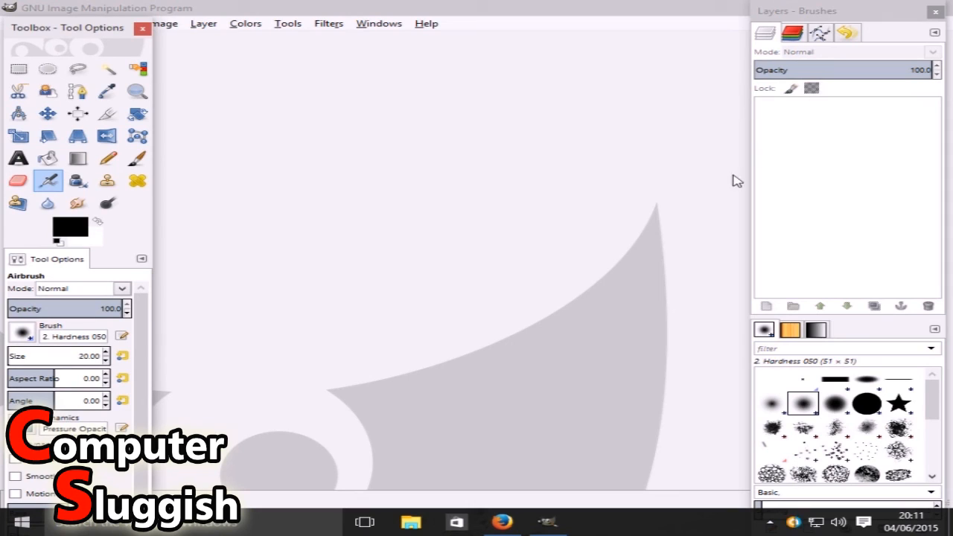
mouse_move(652, 210)
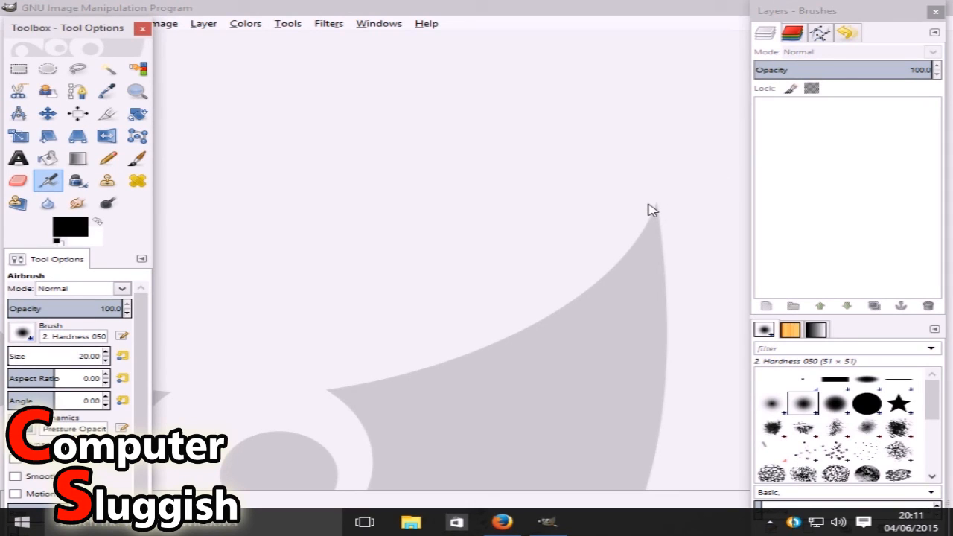